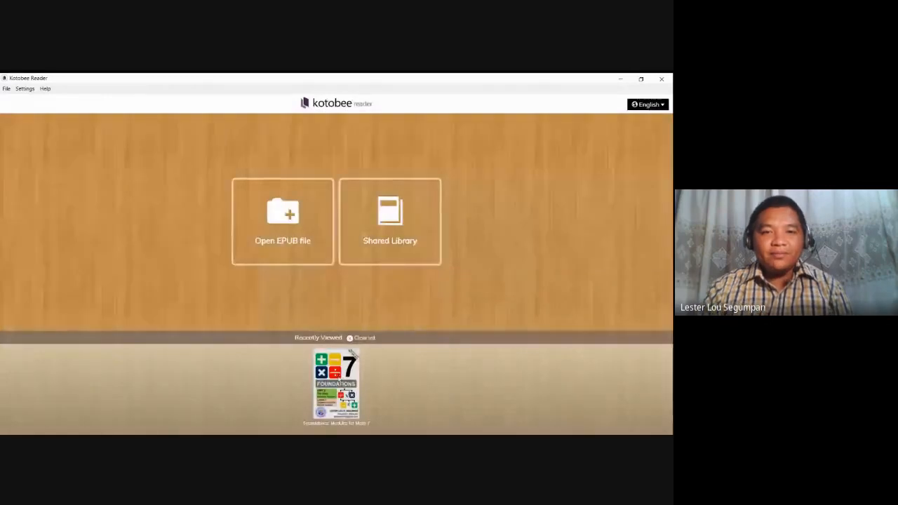
Step: Open the recently viewed "Foundations: Modules for Math 7" book from the start screen
{"action": "left_click", "coordinate": [337, 385]}
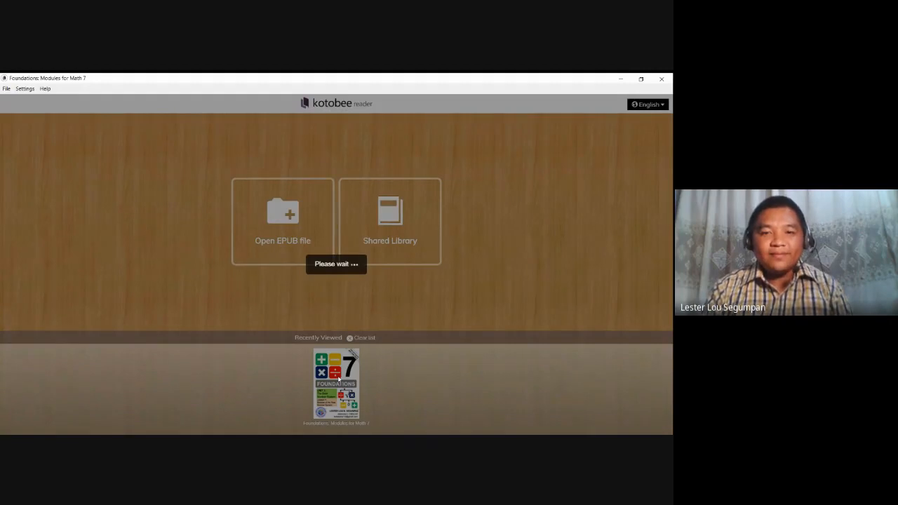
Step: Peek at the Table of Contents, then advance from the Unit 3 intro to Lesson 1, Subsets of the Real Number System
{"action": "left_click", "coordinate": [337, 383]}
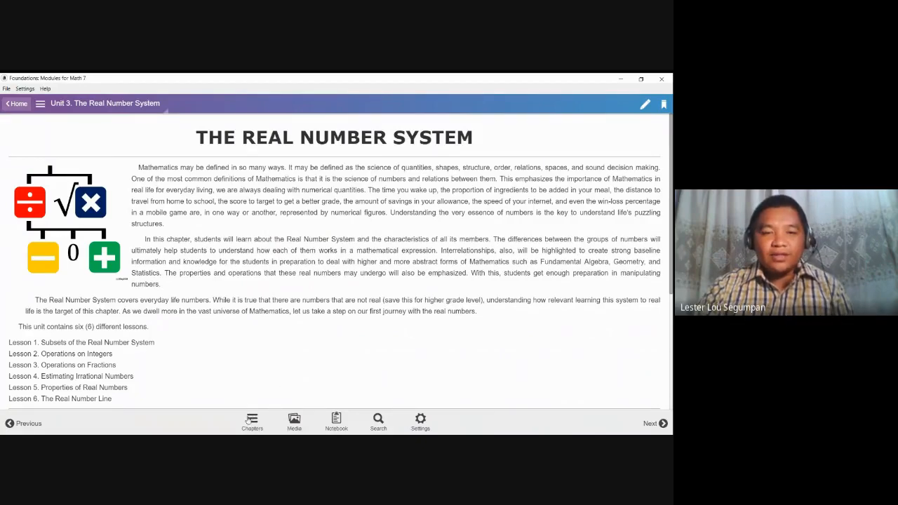
{"action": "left_click", "coordinate": [39, 104]}
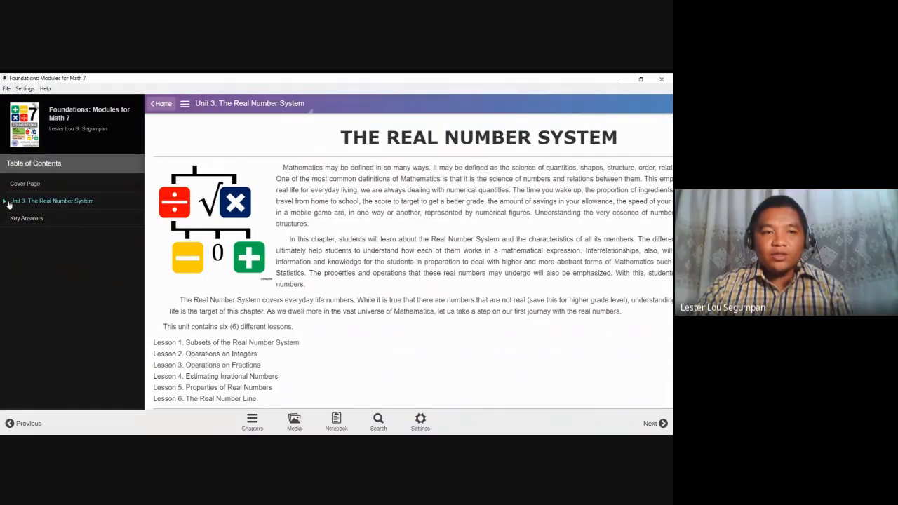
{"action": "left_click", "coordinate": [185, 103]}
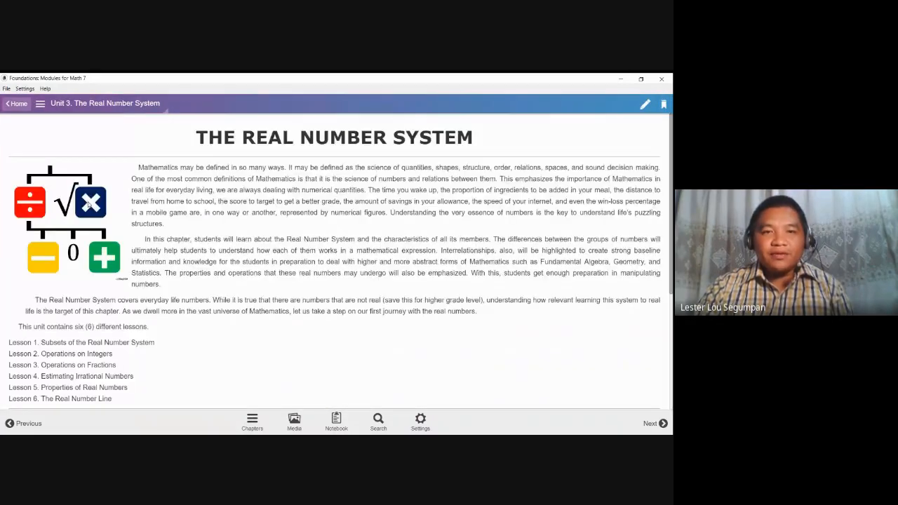
{"action": "left_click", "coordinate": [73, 342]}
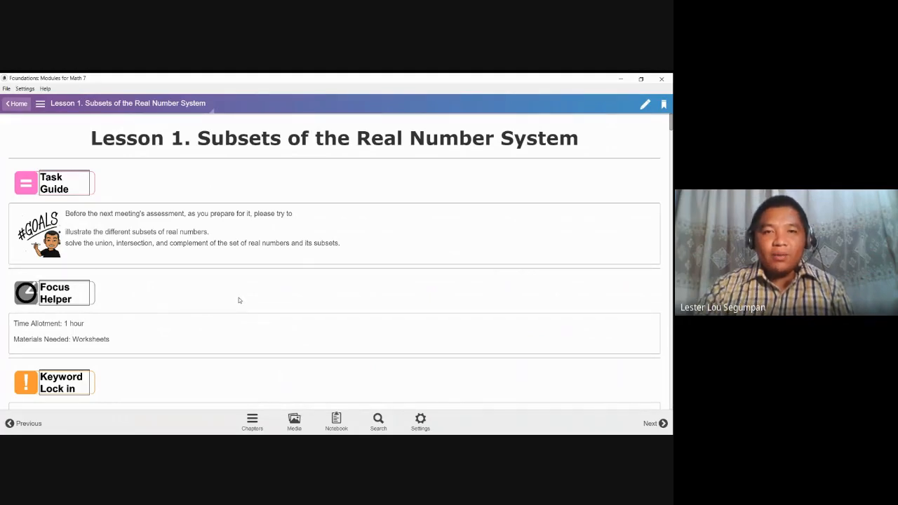
Step: Scroll down Lesson 1 past the Venn diagram to the irrational numbers explanation
{"action": "scroll", "scroll_direction": "down", "scroll_amount": 3}
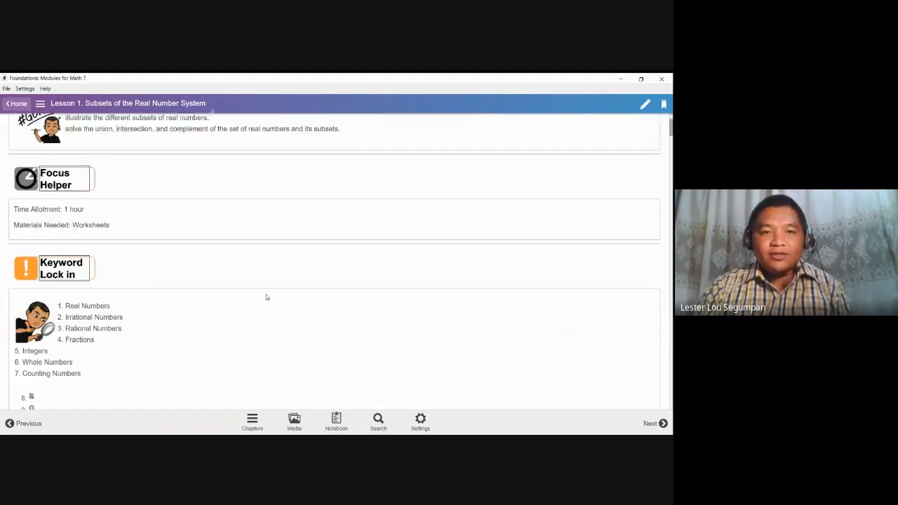
{"action": "scroll", "scroll_direction": "down", "scroll_amount": 3}
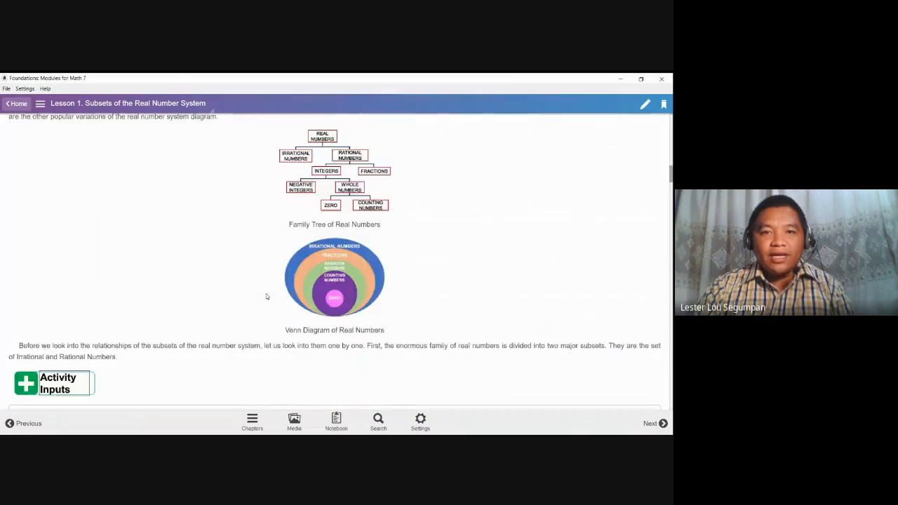
{"action": "scroll", "scroll_direction": "down", "scroll_amount": 3}
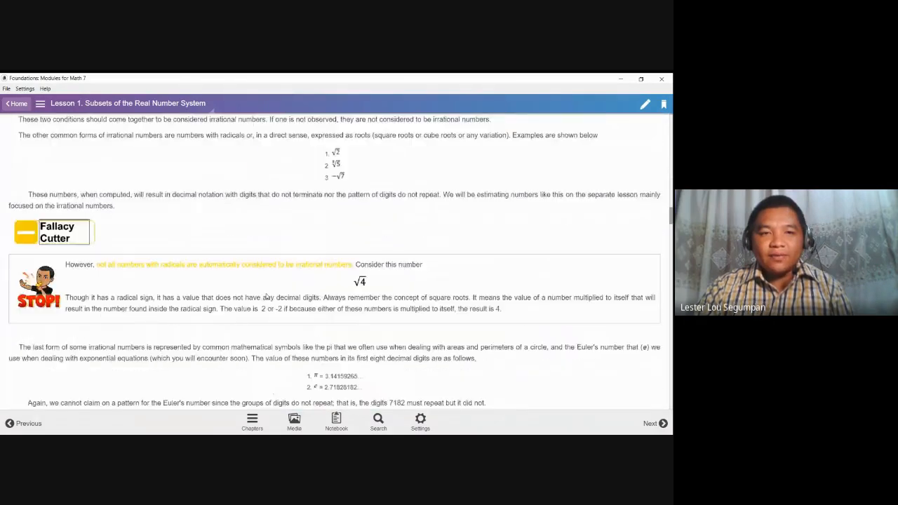
{"action": "scroll", "scroll_direction": "down", "scroll_amount": 3}
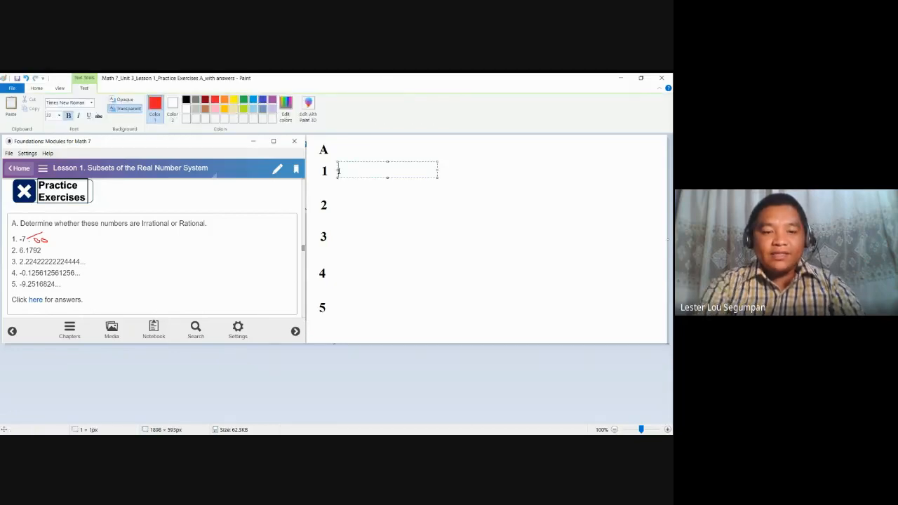
Step: Write "Rational" in red beside item 1 on the Paint answer sheet
{"action": "type", "text": "Rational"}
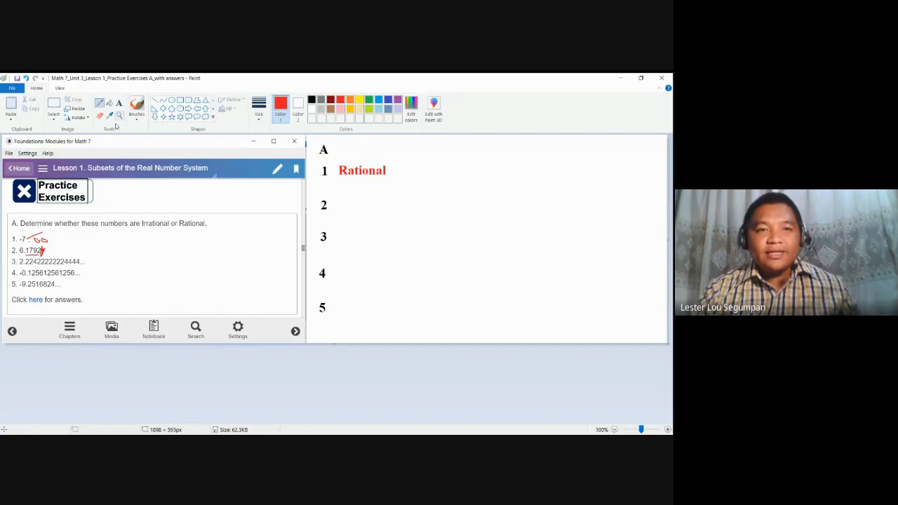
Step: Write "Rational" in red beside item 2 on the answer sheet
{"action": "left_click", "coordinate": [119, 103]}
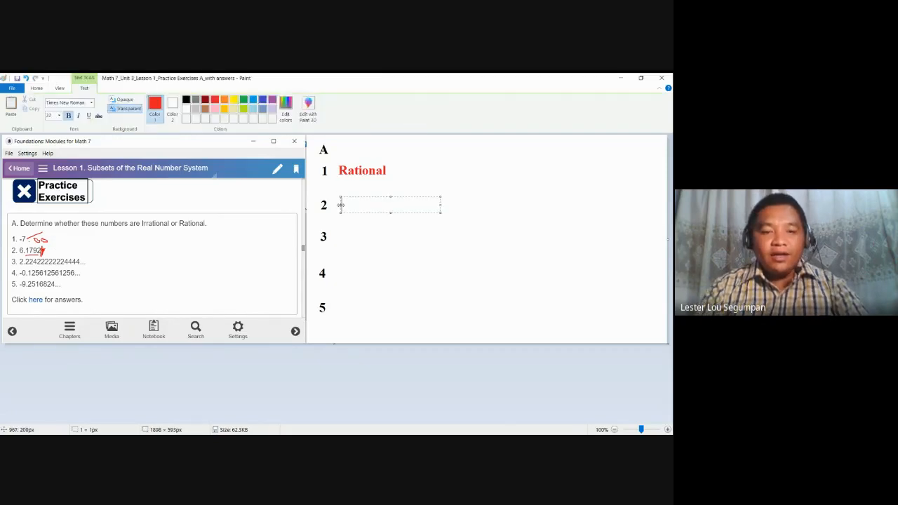
{"action": "type", "text": "Rational"}
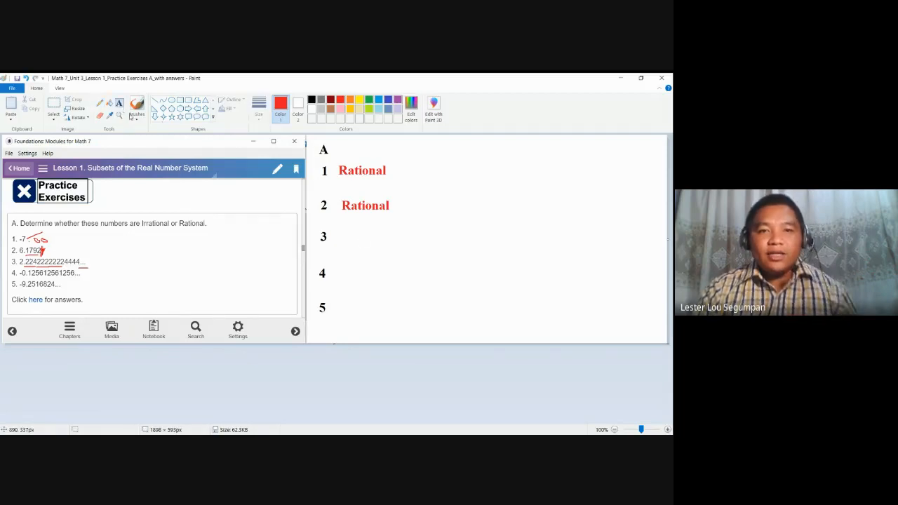
Step: Write "Irrational" in red beside item 3 on the answer sheet
{"action": "type", "text": "Irr"}
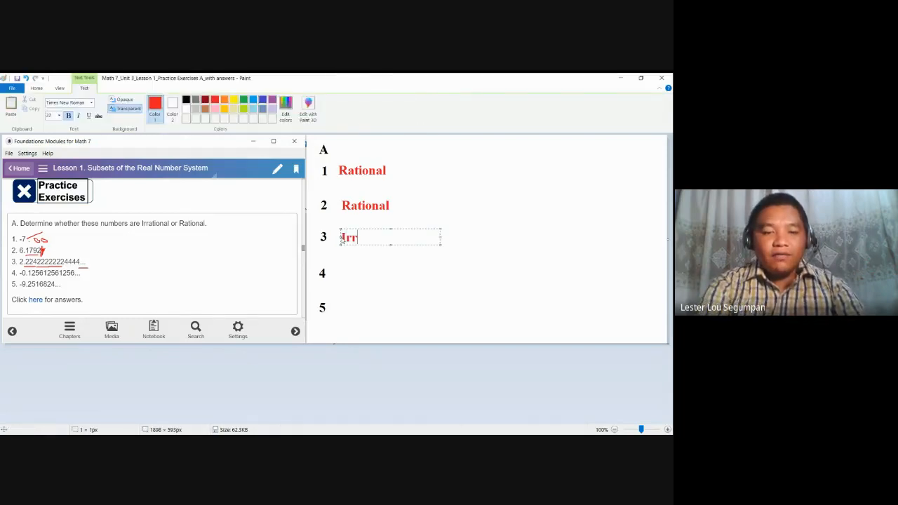
{"action": "type", "text": "ational"}
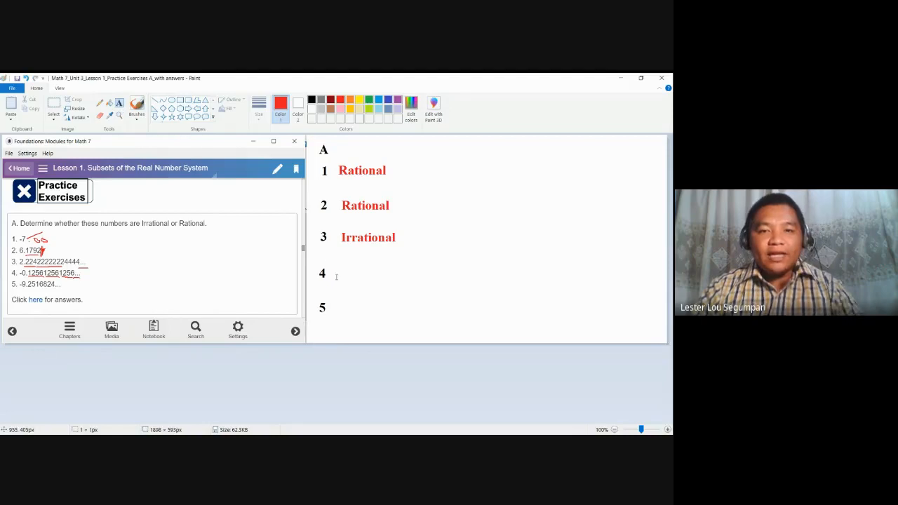
Step: Write "Rational" in red beside item 4 on the answer sheet
{"action": "type", "text": "Rati"}
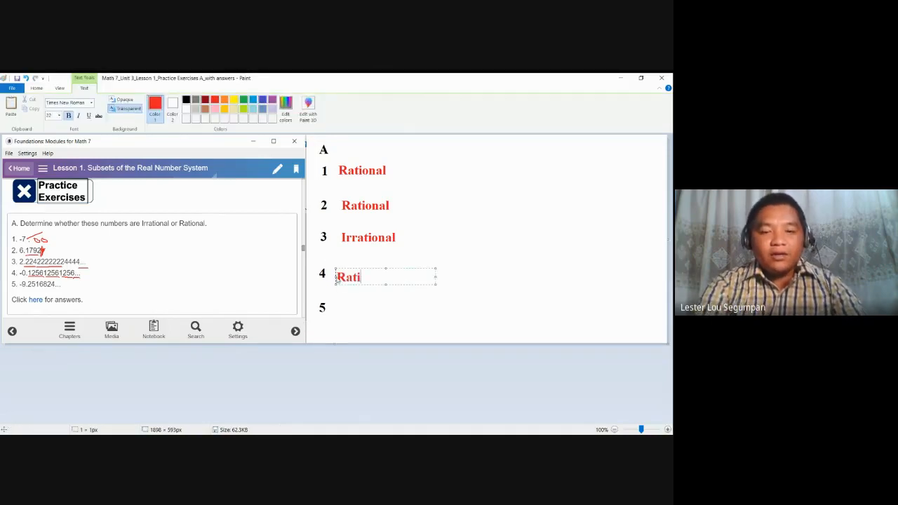
{"action": "type", "text": "onal"}
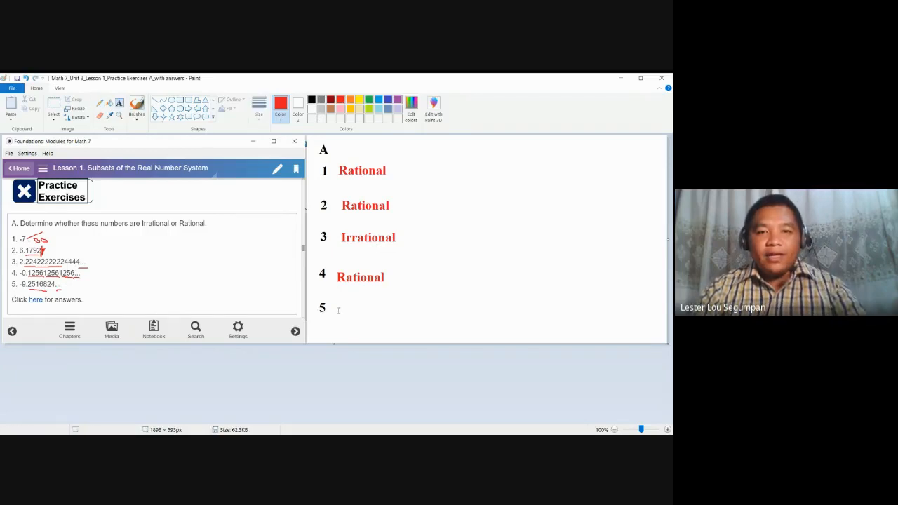
Step: Write "Irrational" in red beside item 5, completing the five answers
{"action": "type", "text": "Iraa"}
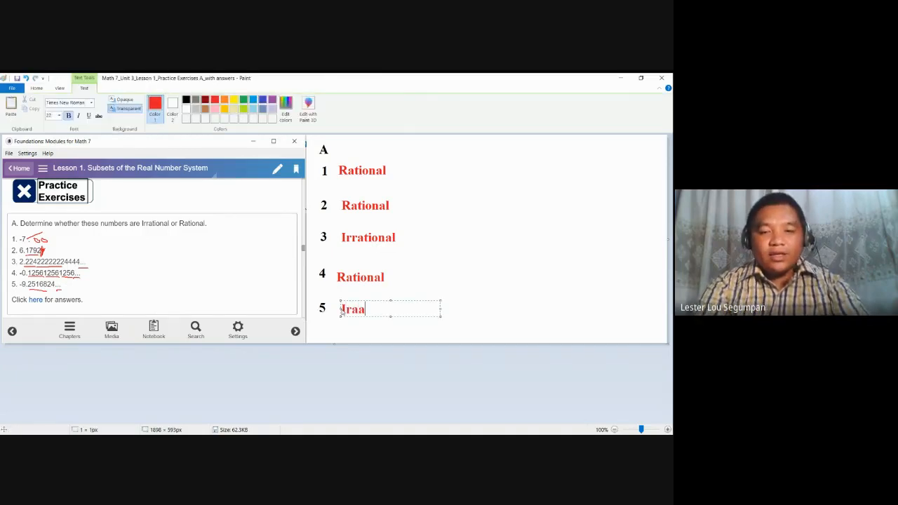
{"action": "type", "text": "rrational"}
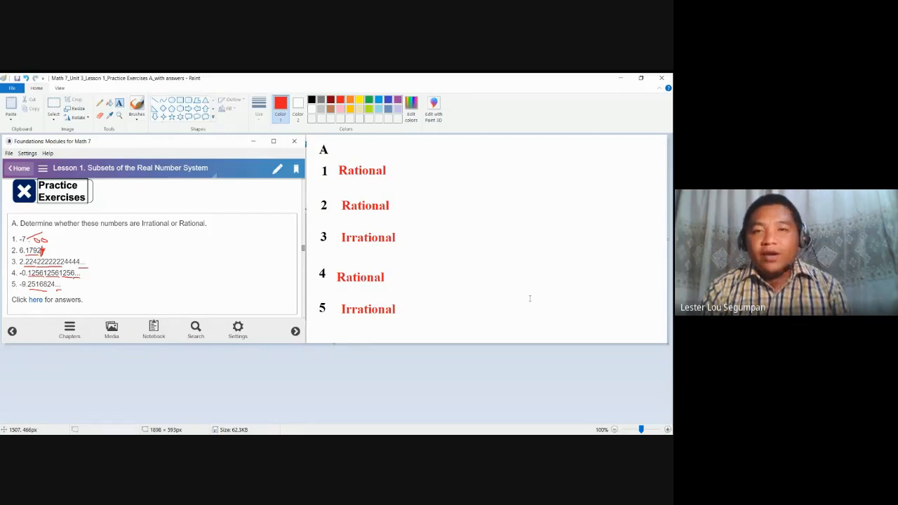
{"action": "mouse_move", "coordinate": [513, 298]}
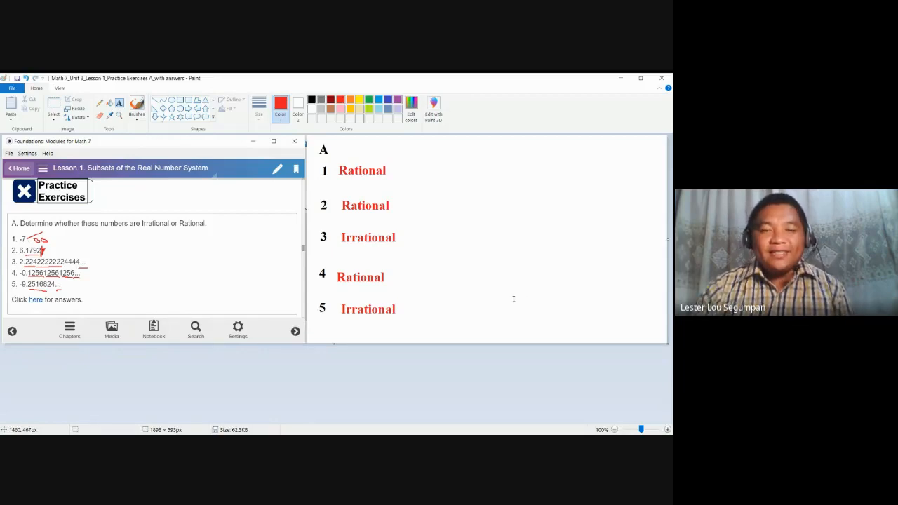